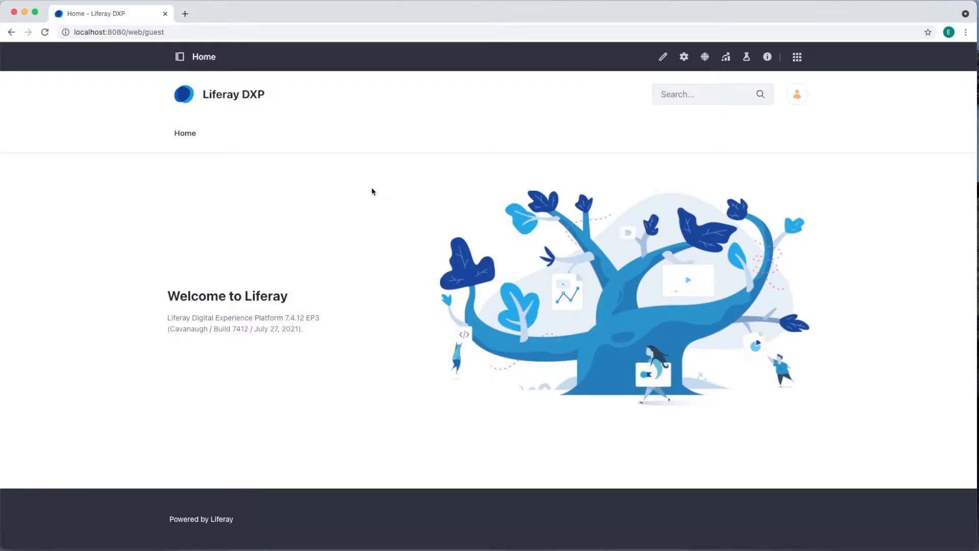
Open the global Applications Menu and show its Control Panel section
{"action": "left_click", "coordinate": [706, 93]}
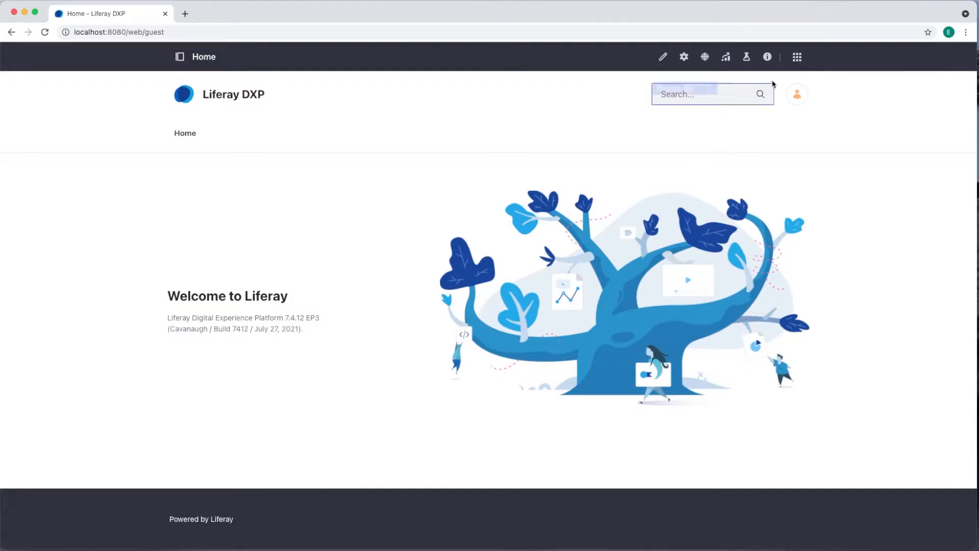
{"action": "left_click", "coordinate": [797, 57]}
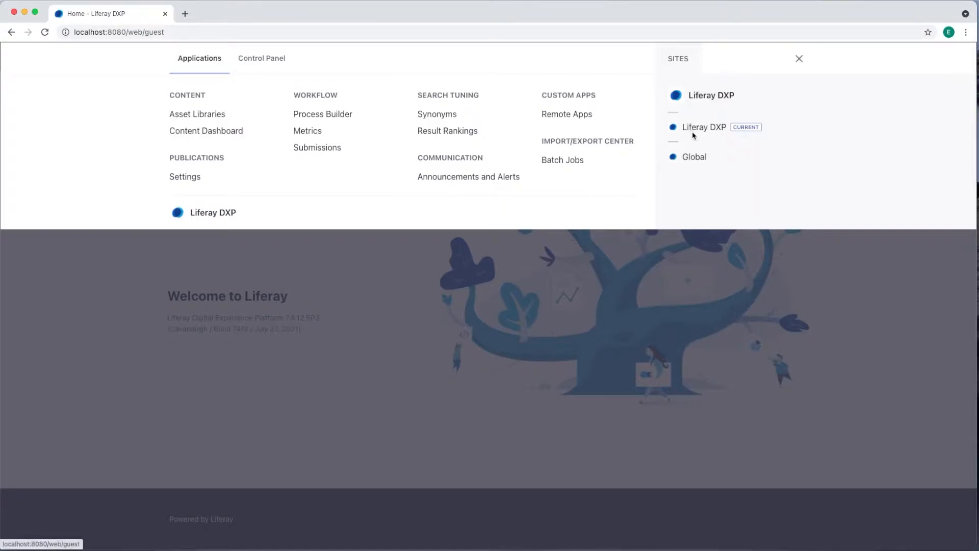
{"action": "mouse_move", "coordinate": [475, 103]}
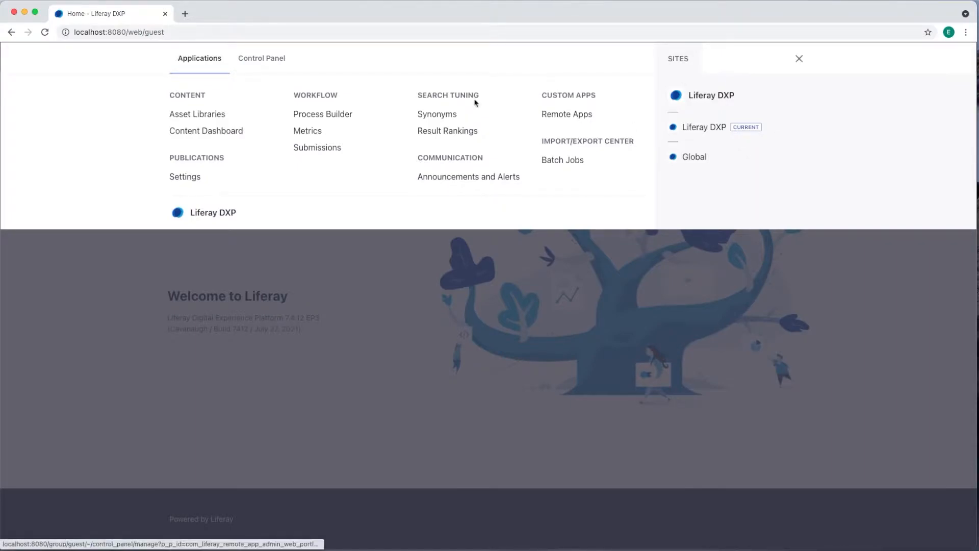
{"action": "left_click", "coordinate": [262, 58]}
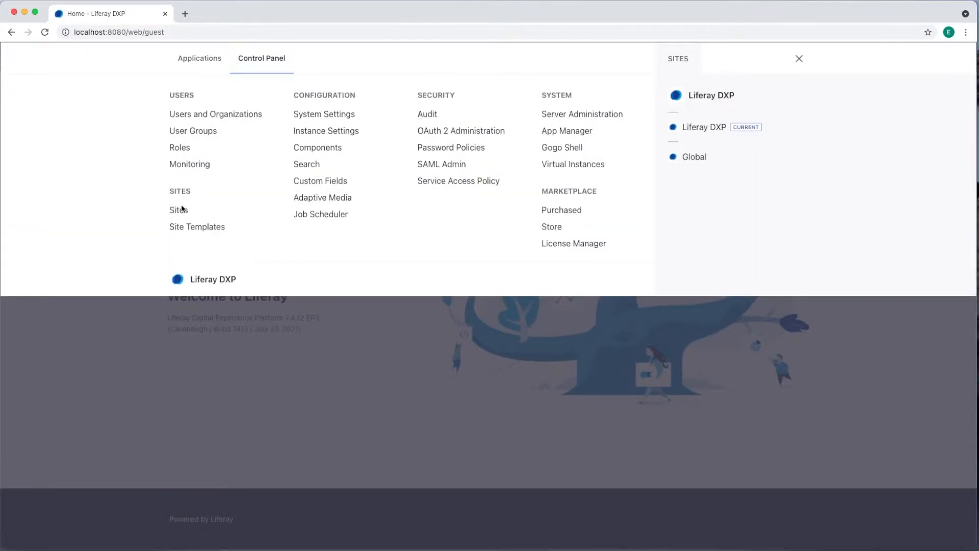
From the Sites list, add and save a blank site named 'Liferay Publications'
{"action": "left_click", "coordinate": [178, 209]}
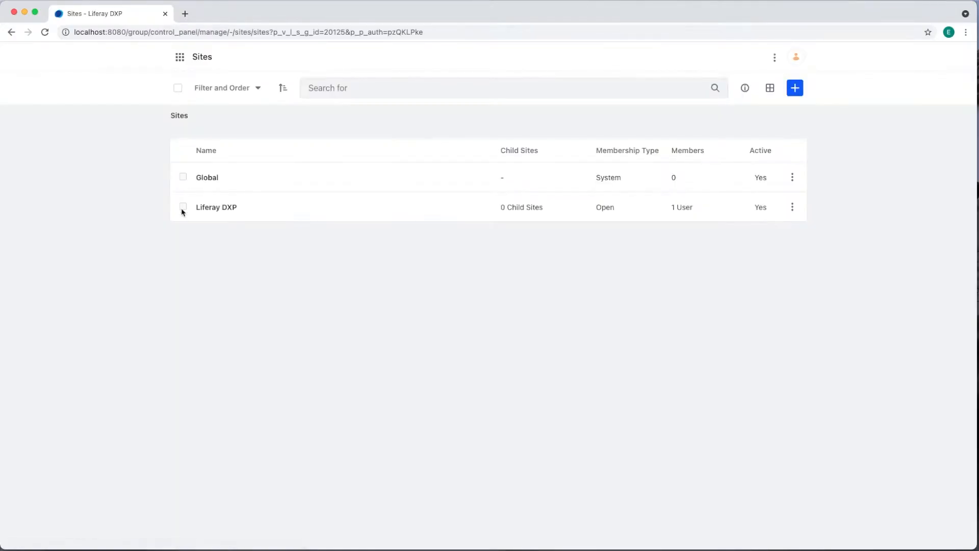
{"action": "mouse_move", "coordinate": [269, 223]}
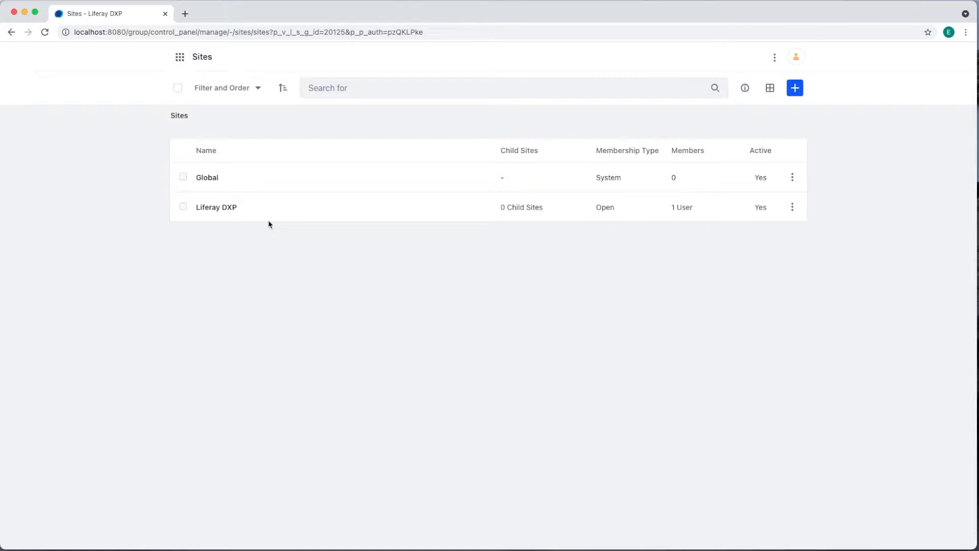
{"action": "mouse_move", "coordinate": [794, 87]}
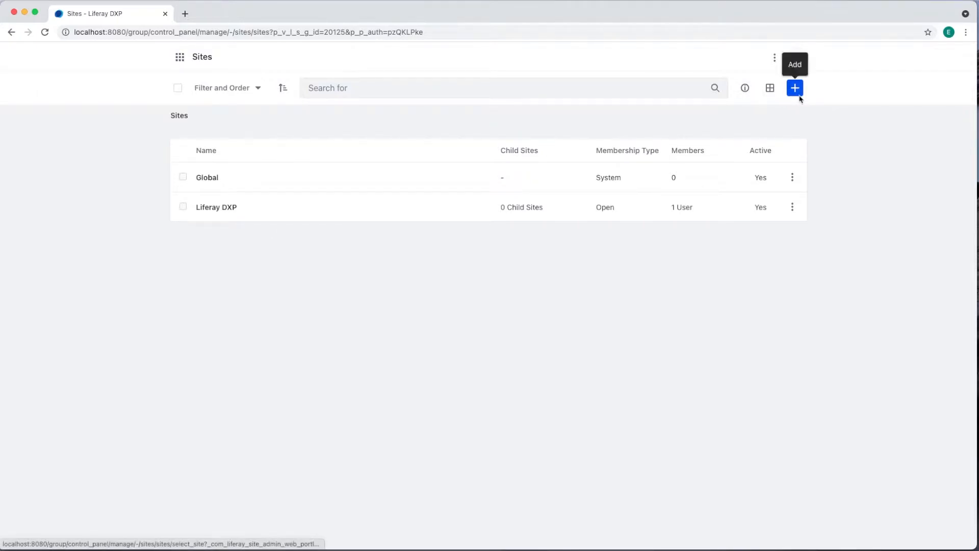
{"action": "left_click", "coordinate": [794, 87]}
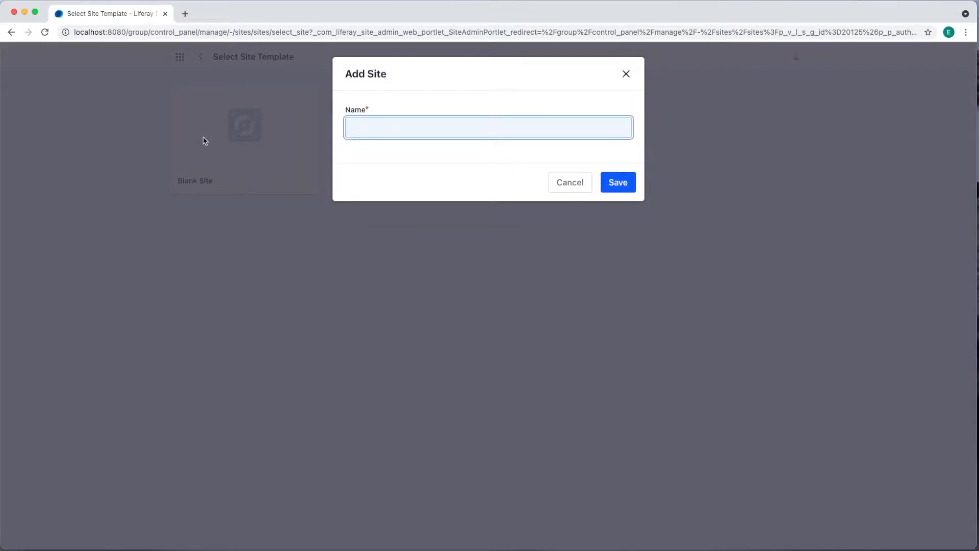
{"action": "type", "text": "Liferay Publications"}
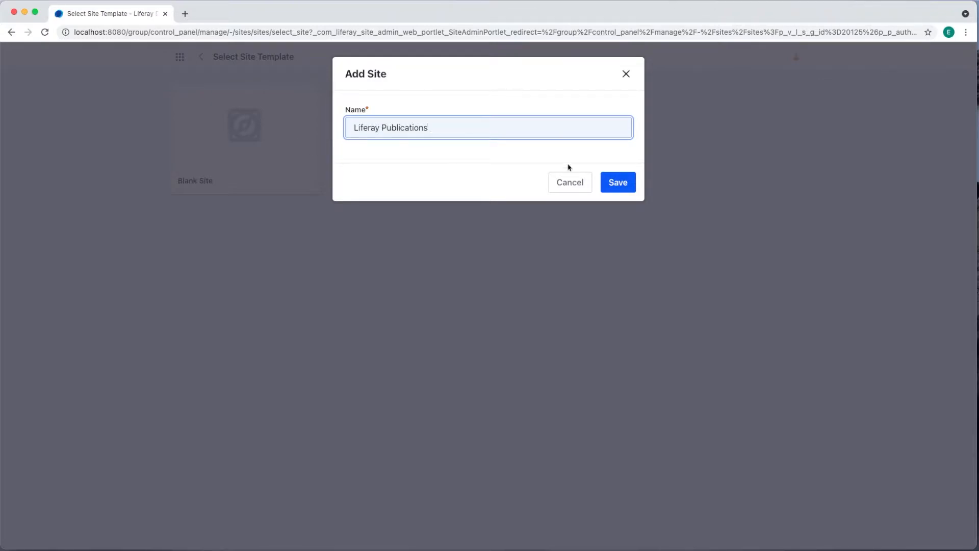
{"action": "left_click", "coordinate": [617, 181]}
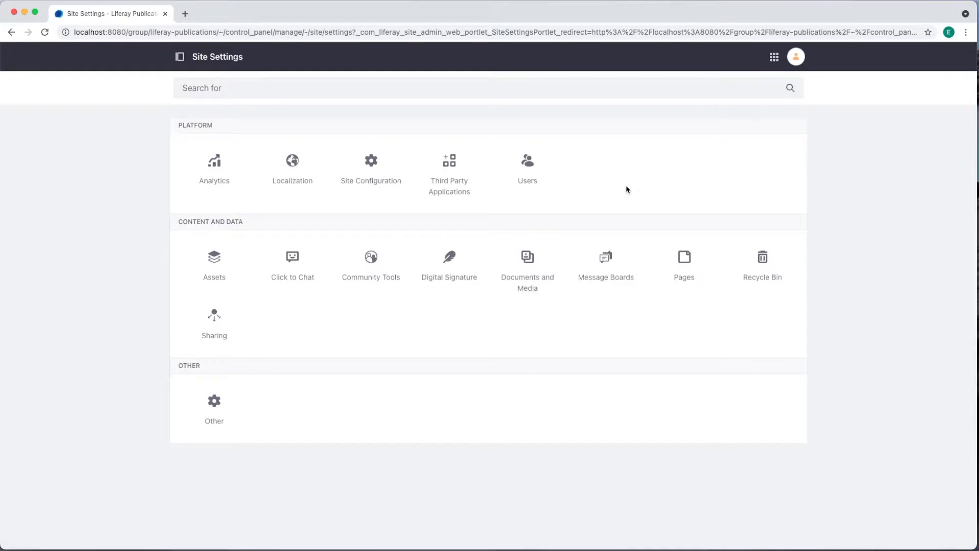
Save Liferay DXP as the parent site of Liferay Publications, then view its Site URL settings
{"action": "left_click", "coordinate": [370, 165]}
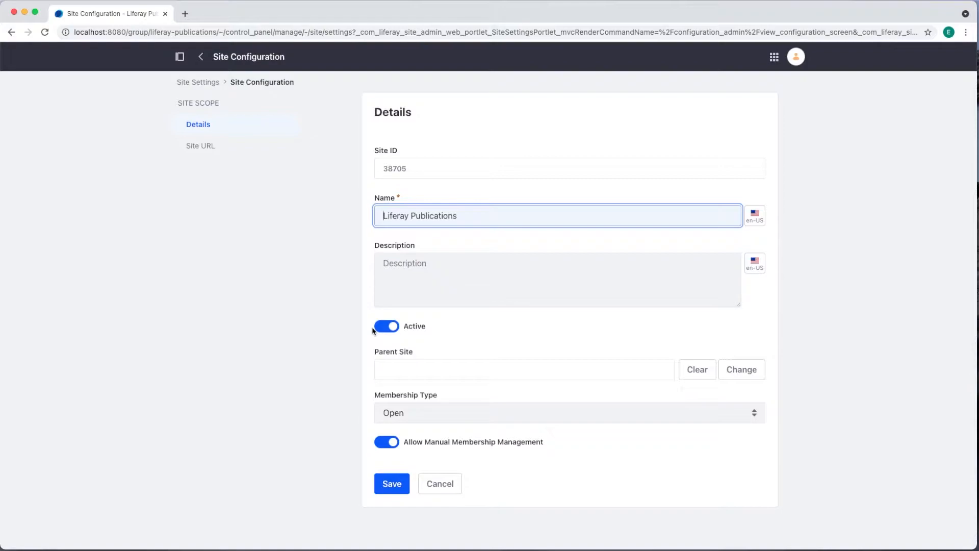
{"action": "left_click", "coordinate": [741, 369]}
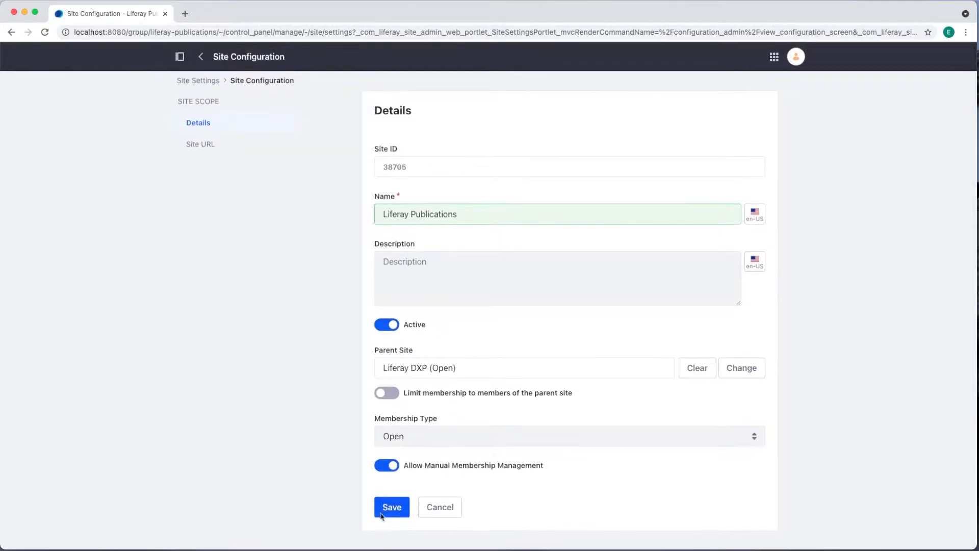
{"action": "left_click", "coordinate": [392, 506]}
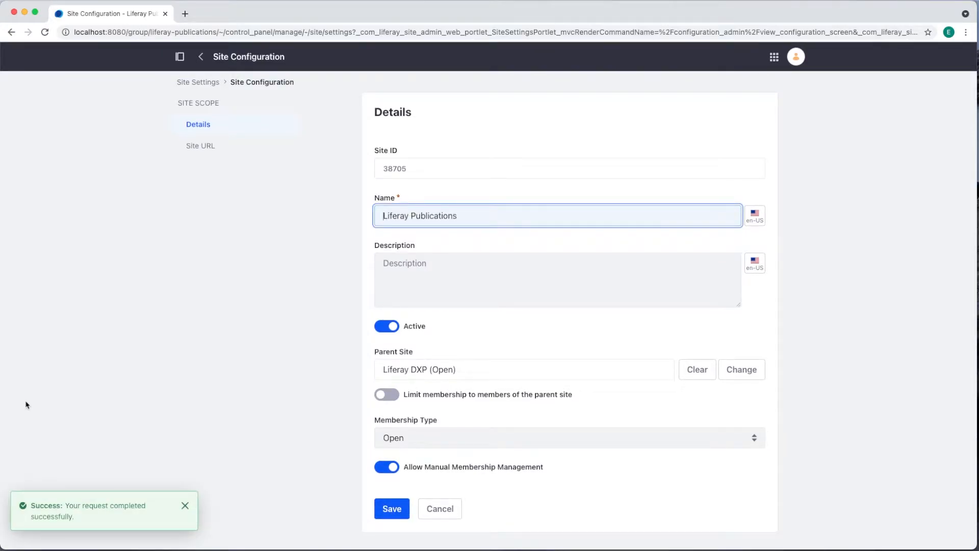
{"action": "left_click", "coordinate": [201, 145]}
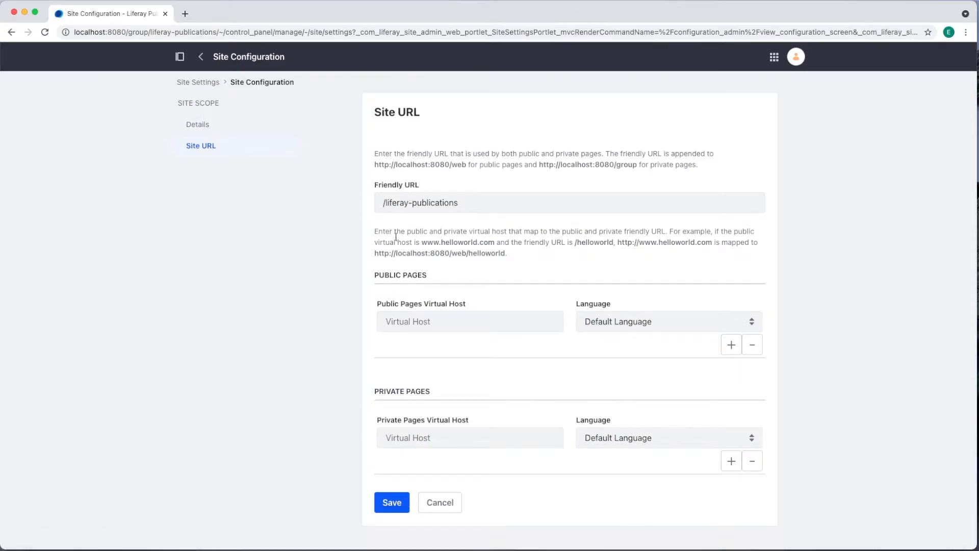
{"action": "mouse_move", "coordinate": [266, 175]}
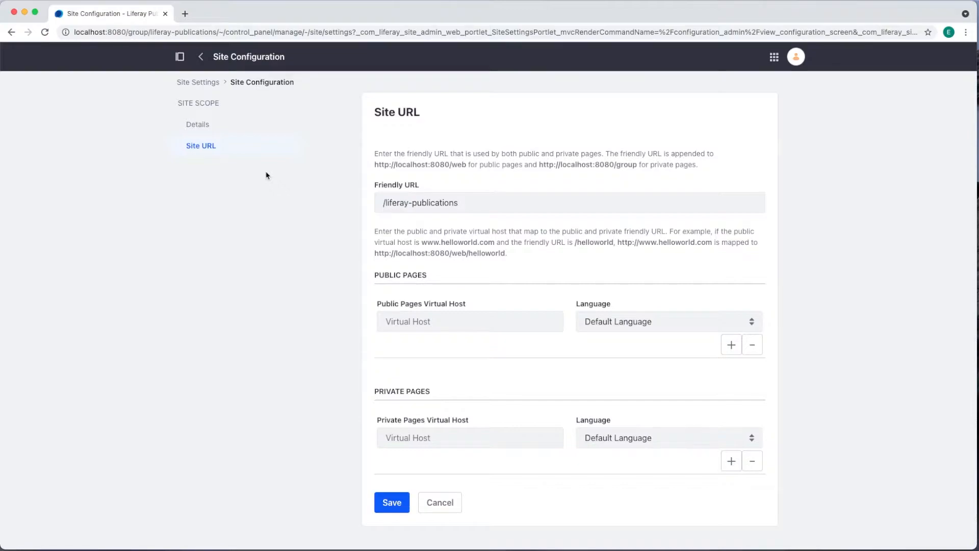
{"action": "mouse_move", "coordinate": [180, 57]}
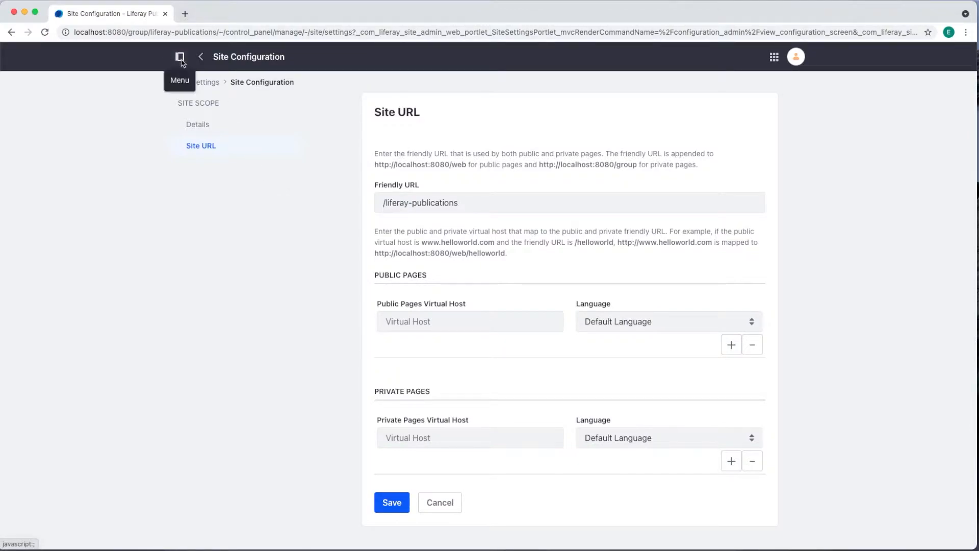
Start a new public page from Site Builder > Pages and show the global page templates
{"action": "left_click", "coordinate": [179, 56]}
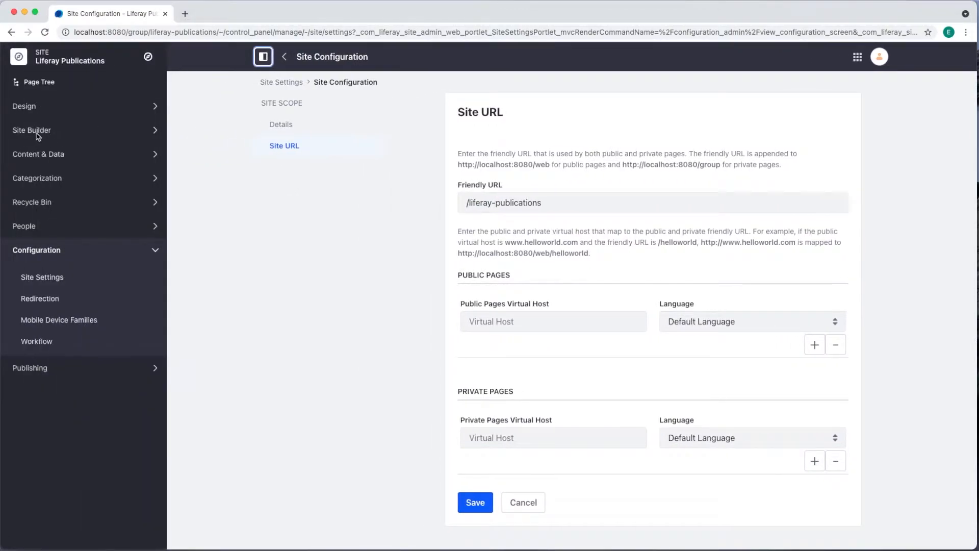
{"action": "left_click", "coordinate": [32, 130]}
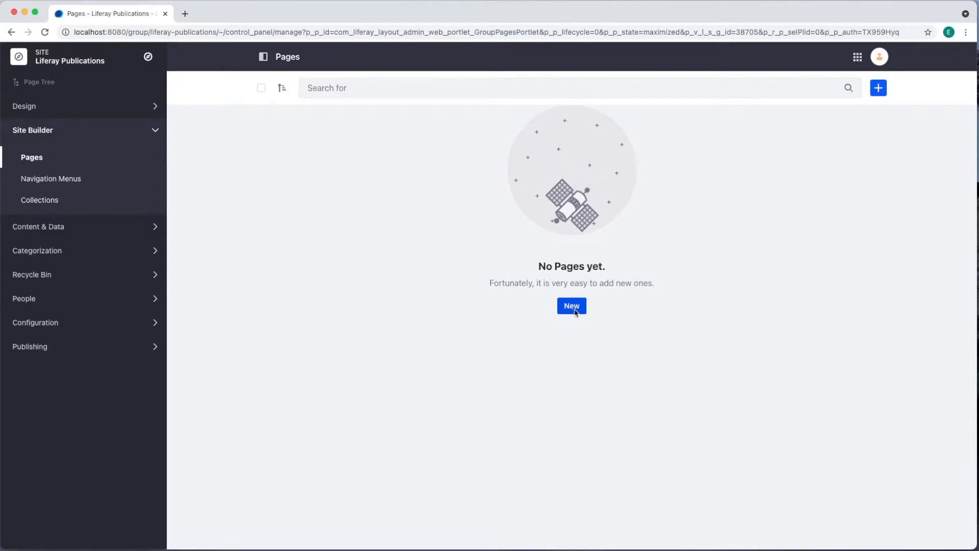
{"action": "left_click", "coordinate": [571, 305]}
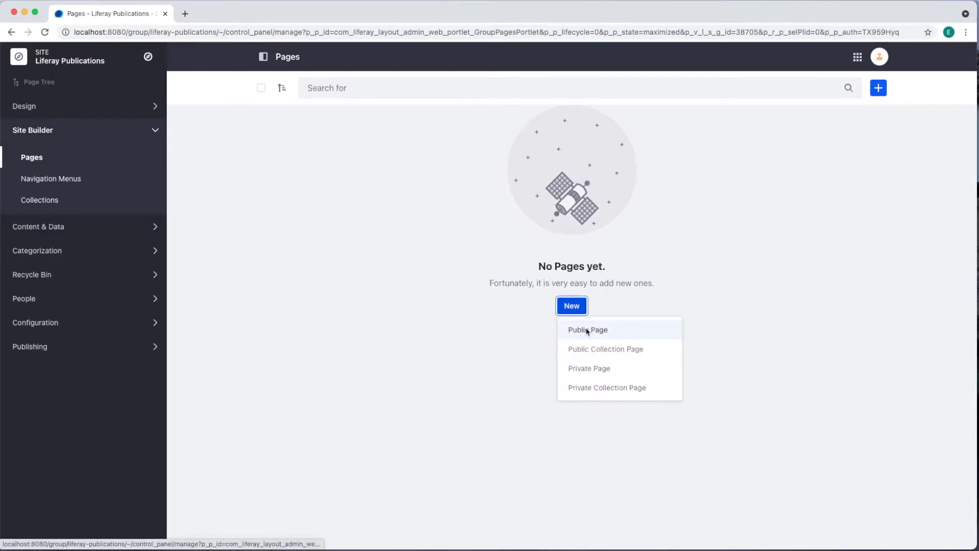
{"action": "left_click", "coordinate": [586, 330]}
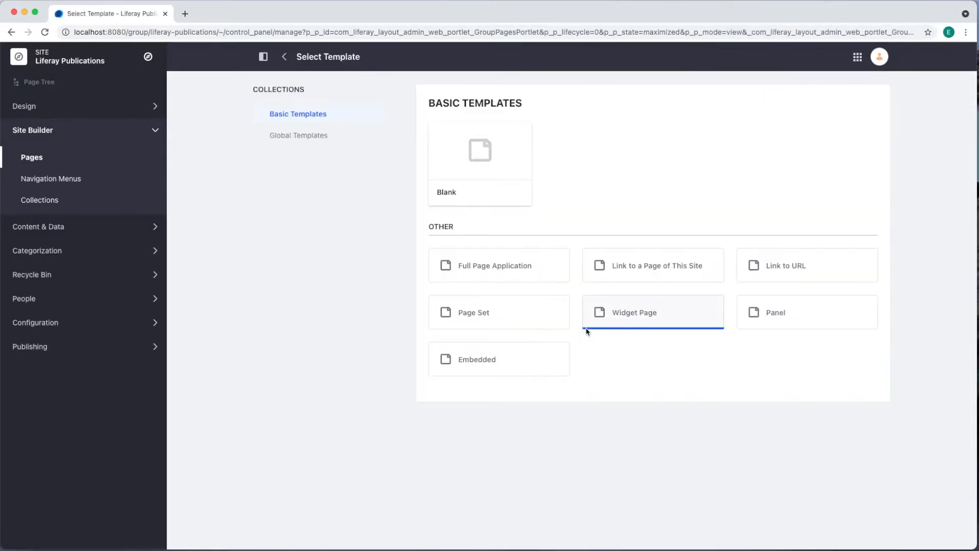
{"action": "mouse_move", "coordinate": [400, 283]}
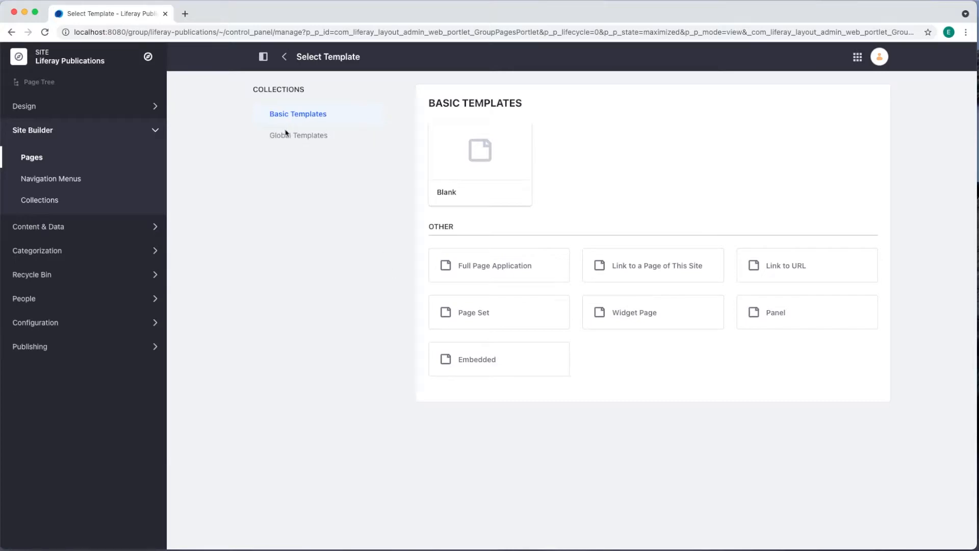
{"action": "left_click", "coordinate": [298, 135]}
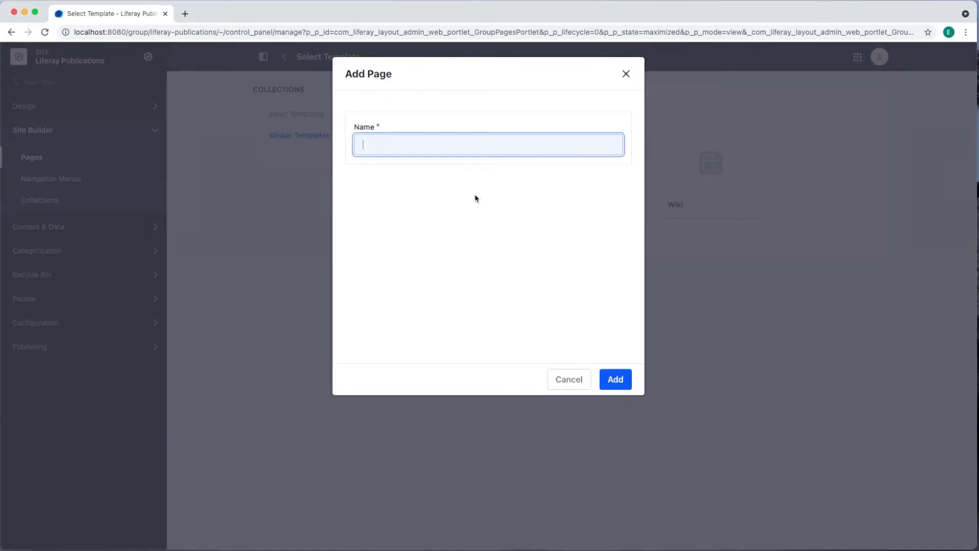
Create the Blog page from the global Blog template and save its page settings
{"action": "left_click", "coordinate": [567, 379]}
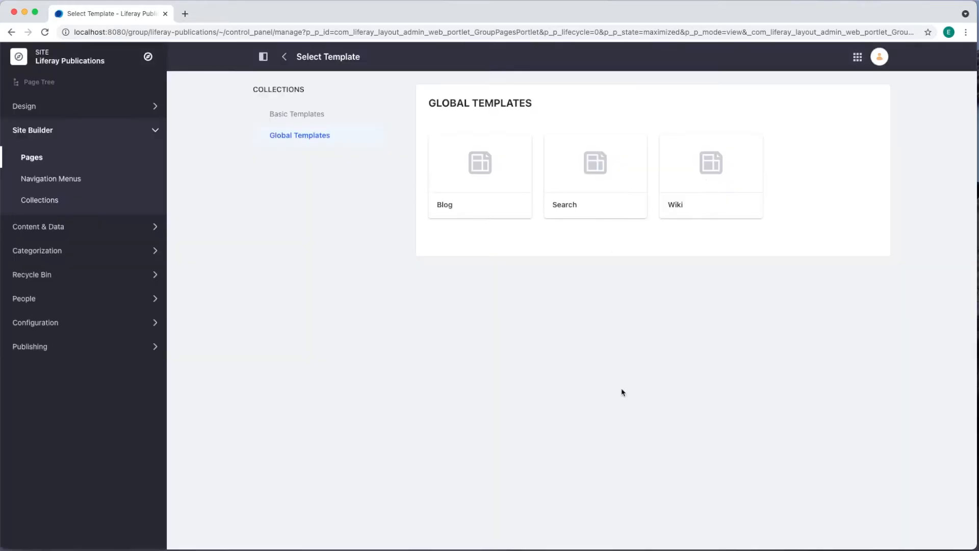
{"action": "left_click", "coordinate": [479, 163]}
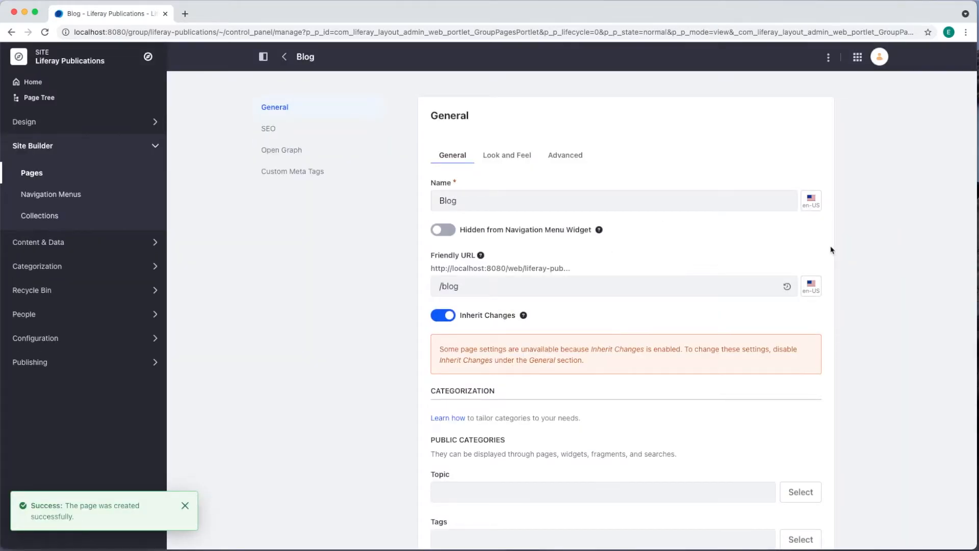
{"action": "left_click", "coordinate": [185, 506]}
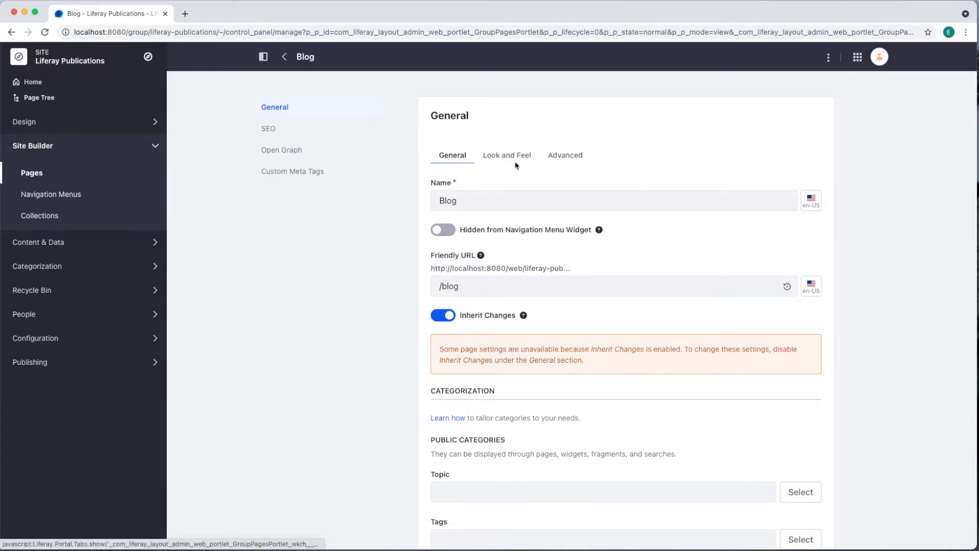
{"action": "mouse_move", "coordinate": [292, 201]}
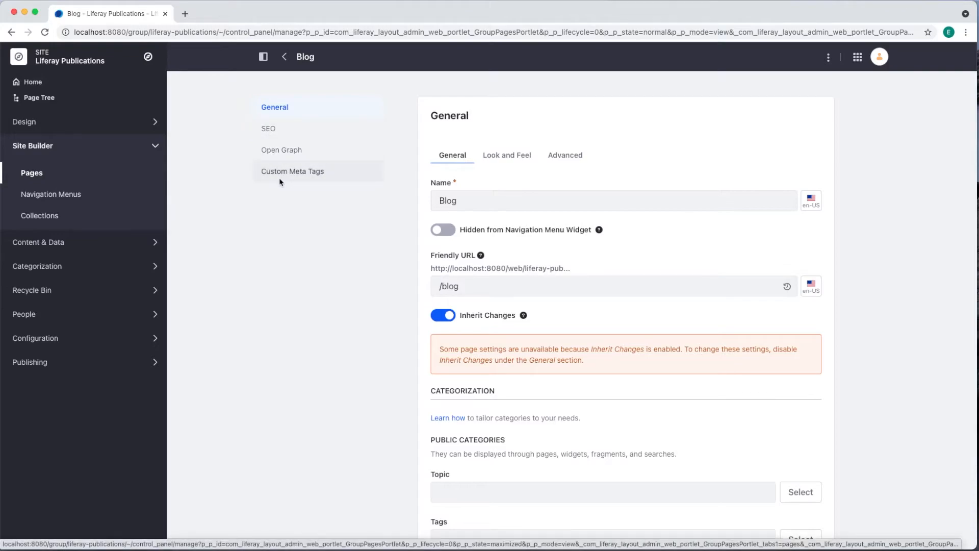
{"action": "scroll", "scroll_direction": "down", "scroll_amount": 3}
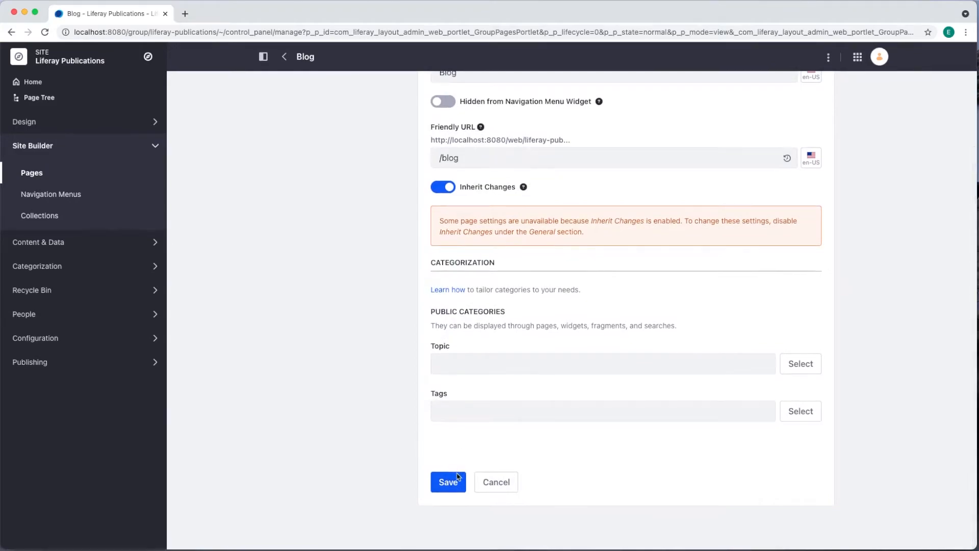
{"action": "left_click", "coordinate": [448, 481]}
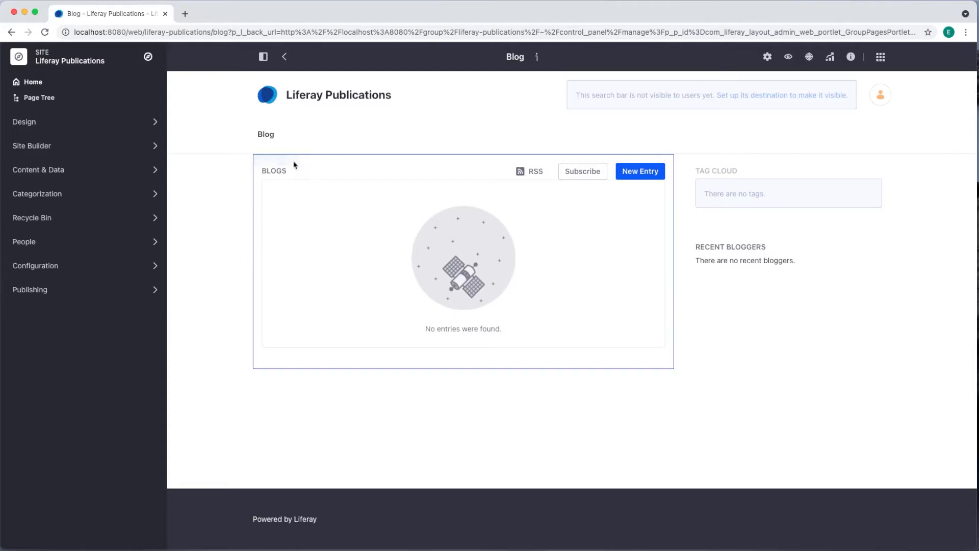
Turn off Inherit Changes on the Blog page and save a 2 Columns (50/50) layout
{"action": "left_click", "coordinate": [291, 147]}
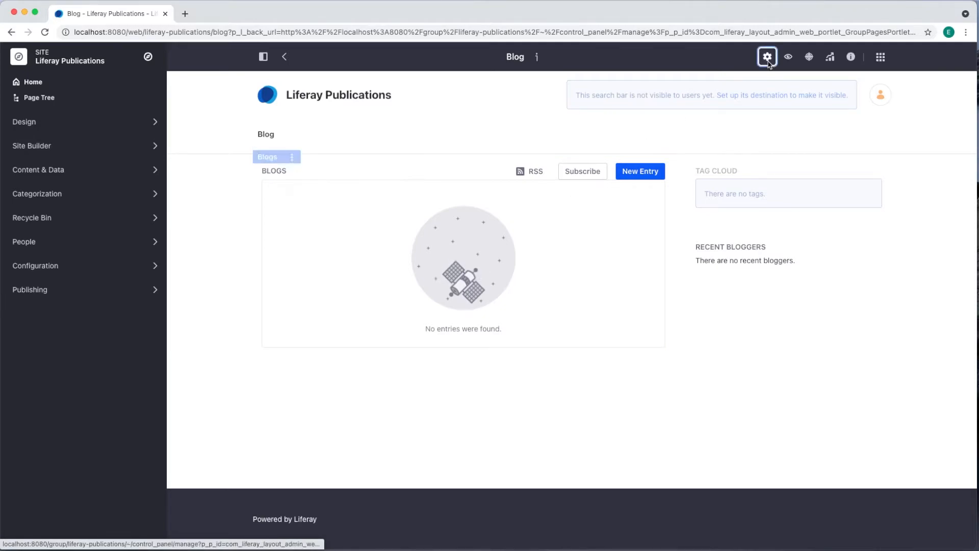
{"action": "left_click", "coordinate": [767, 57]}
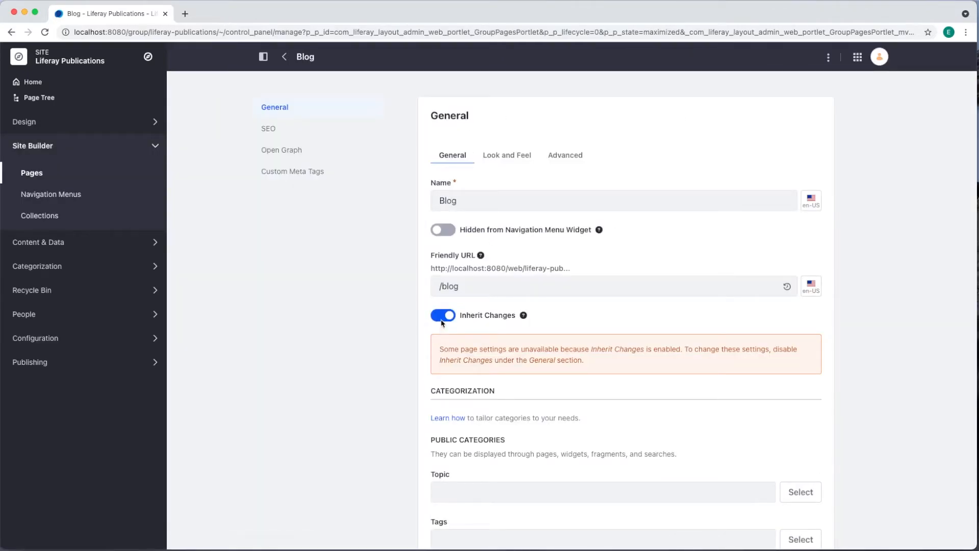
{"action": "left_click", "coordinate": [442, 314]}
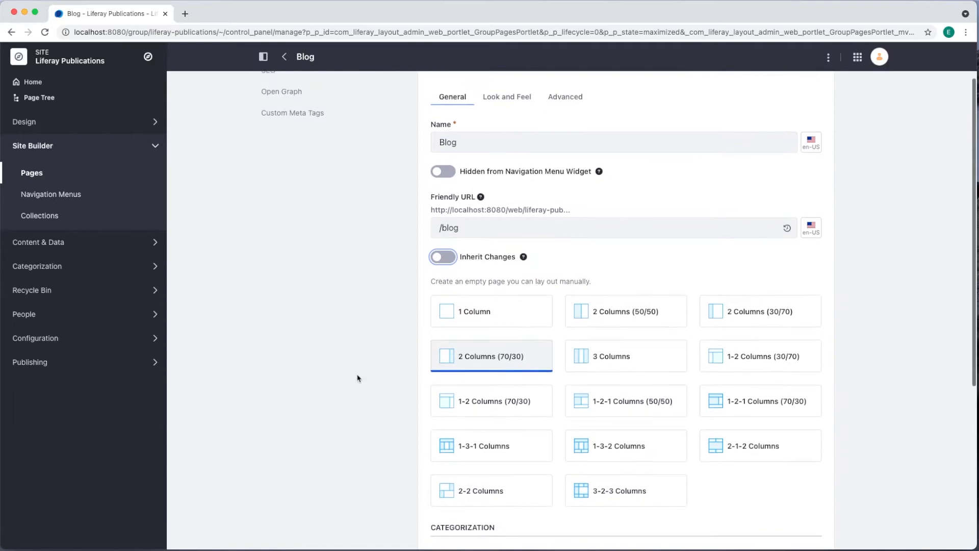
{"action": "scroll", "scroll_direction": "down", "scroll_amount": 3}
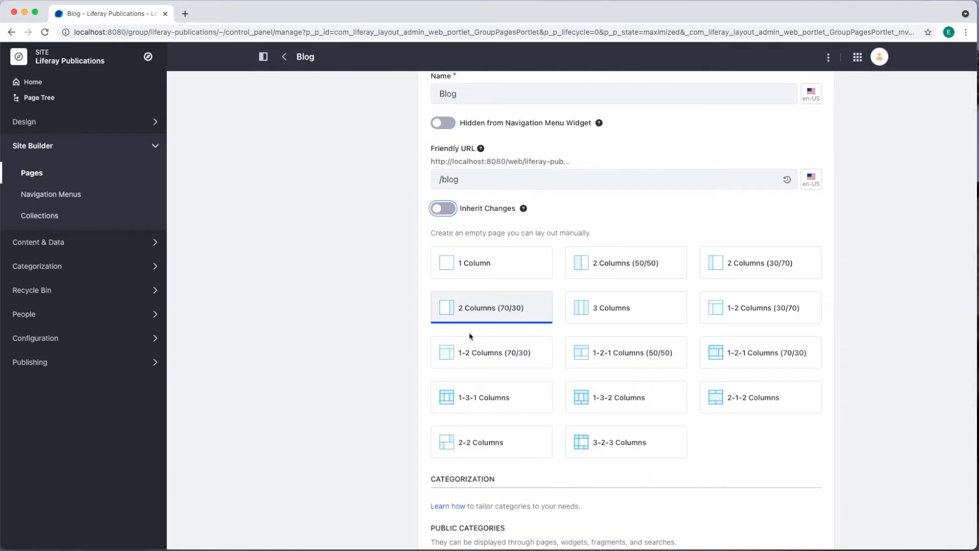
{"action": "mouse_move", "coordinate": [682, 337]}
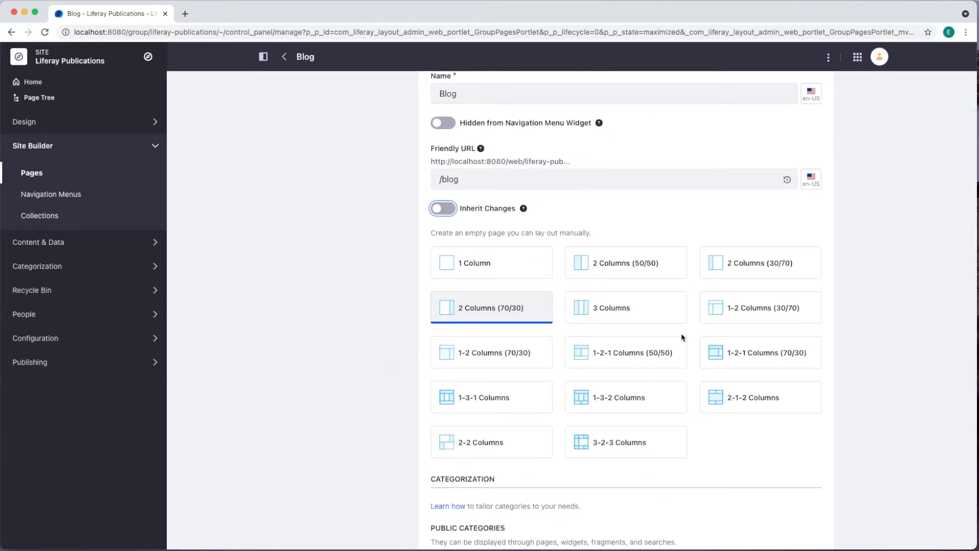
{"action": "left_click", "coordinate": [624, 262]}
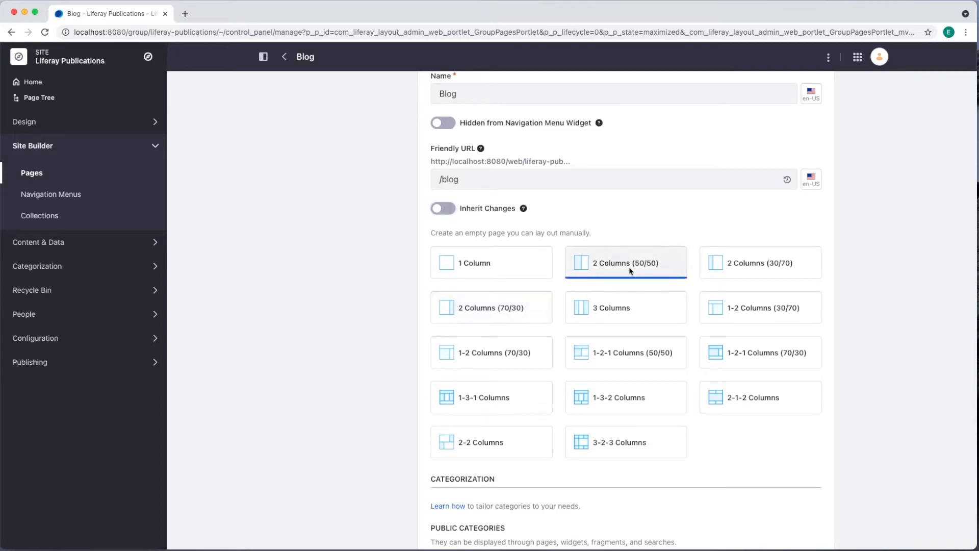
{"action": "scroll", "scroll_direction": "down", "scroll_amount": 3}
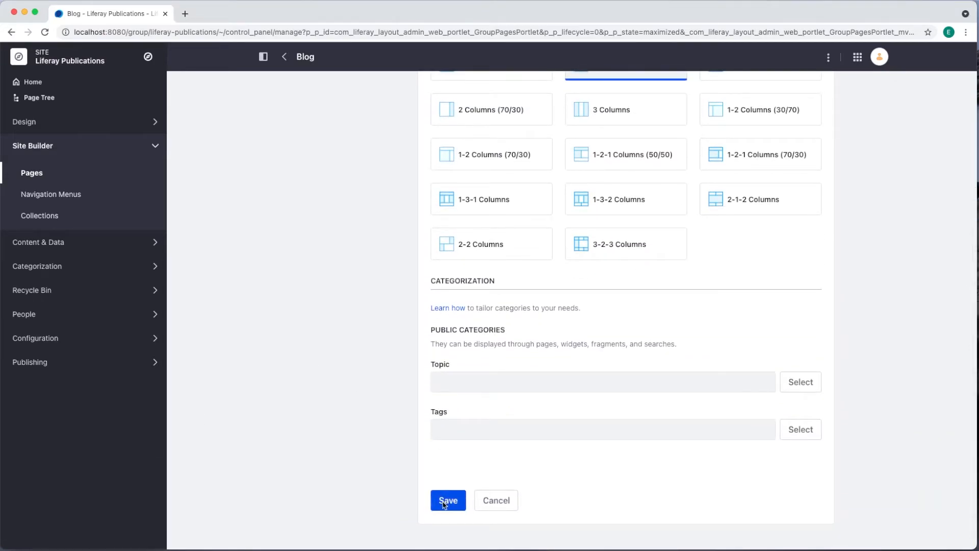
{"action": "left_click", "coordinate": [447, 500]}
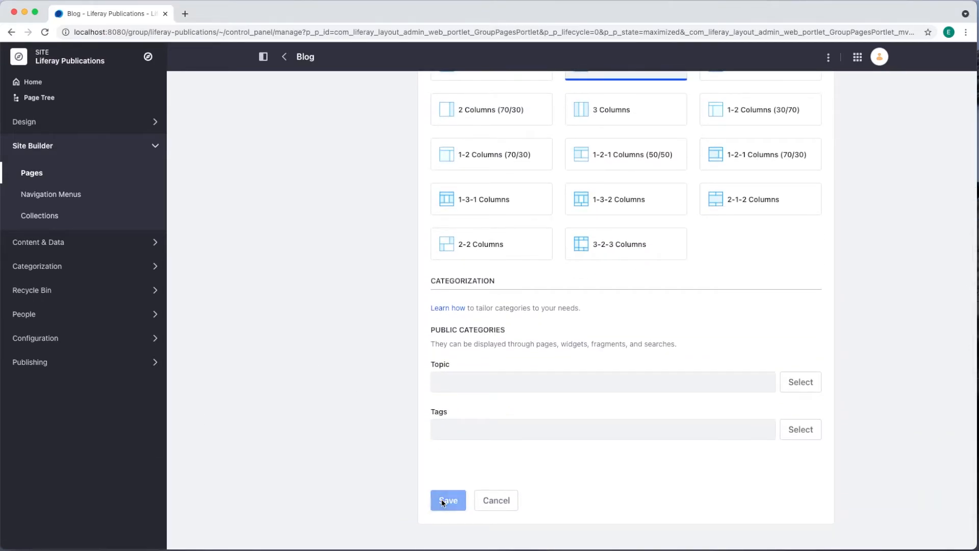
{"action": "left_click", "coordinate": [448, 500]}
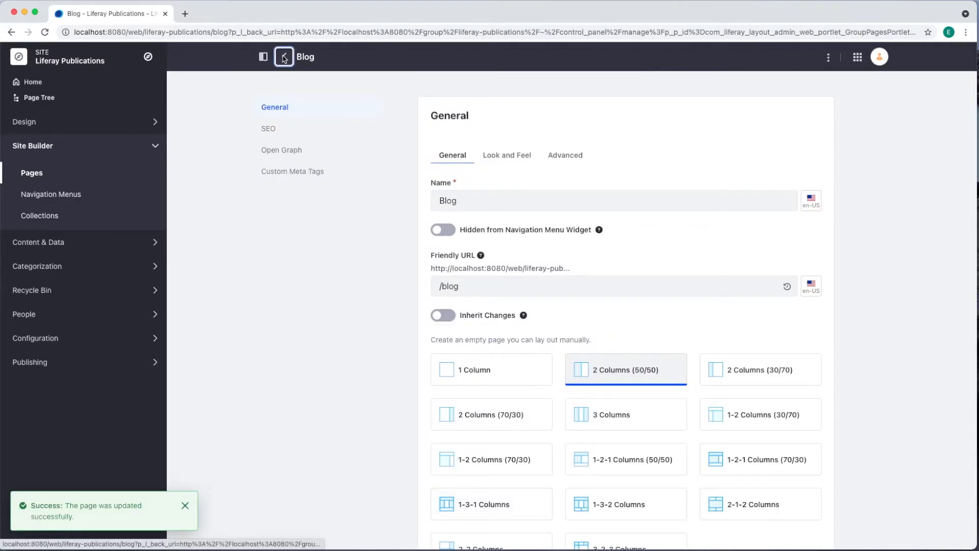
Add a Calendar widget to the Blog page's right column, then return to the Control Panel
{"action": "left_click", "coordinate": [283, 57]}
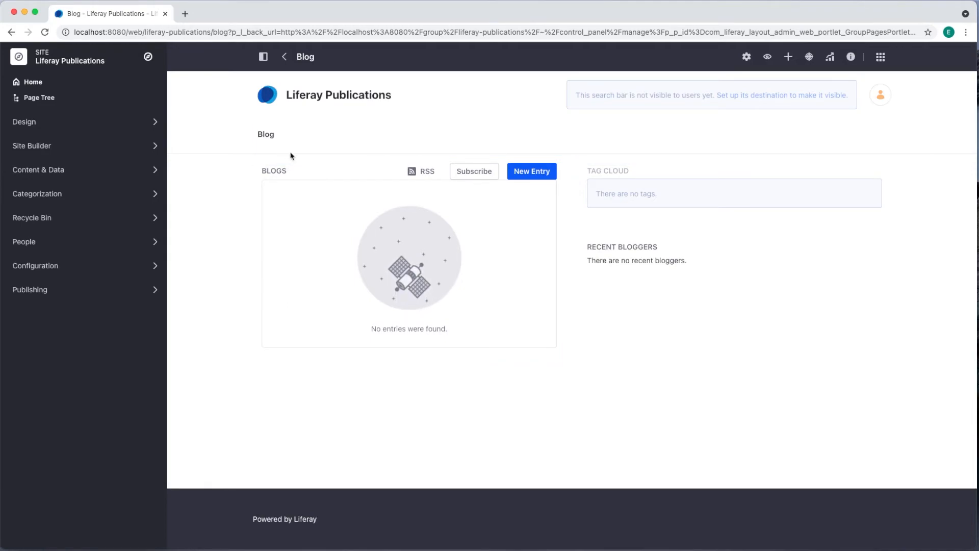
{"action": "left_click", "coordinate": [291, 147]}
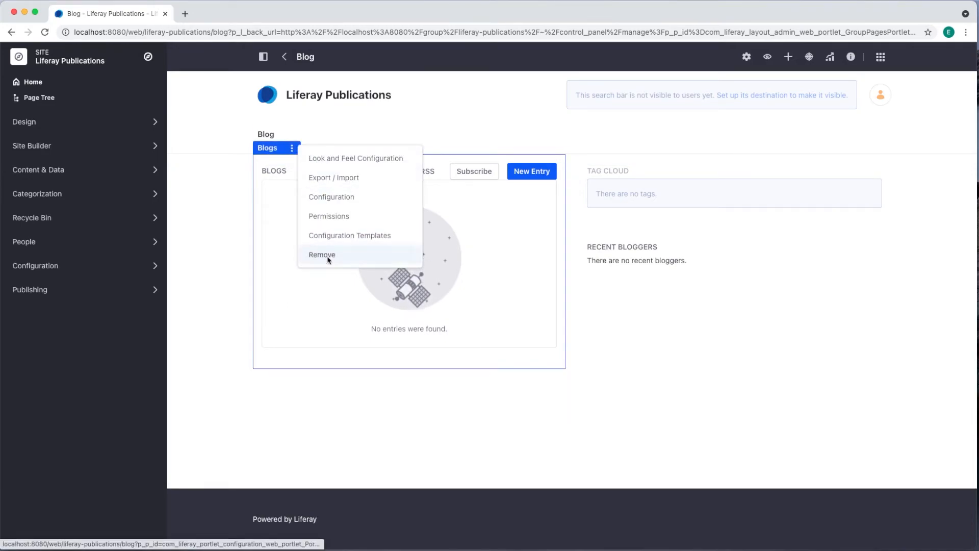
{"action": "mouse_move", "coordinate": [217, 289]}
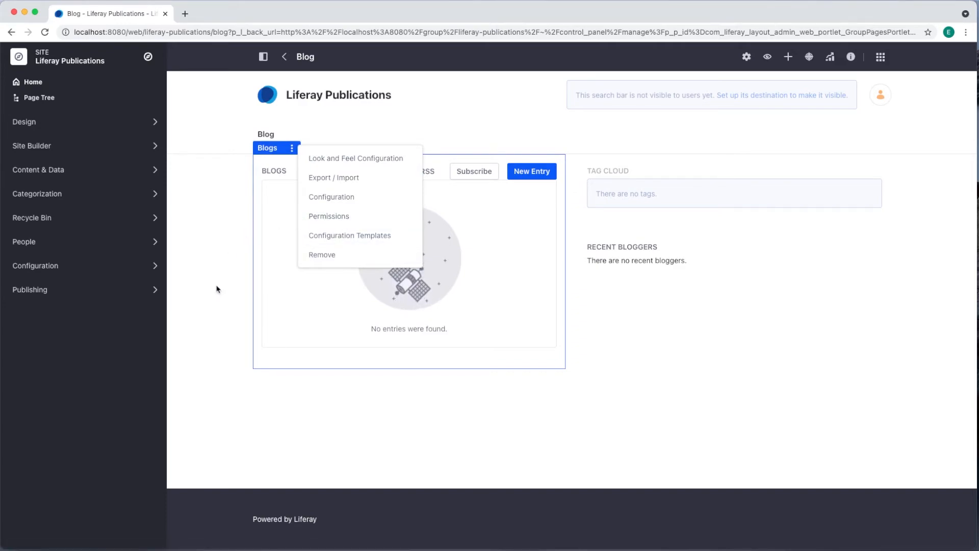
{"action": "mouse_move", "coordinate": [603, 367]}
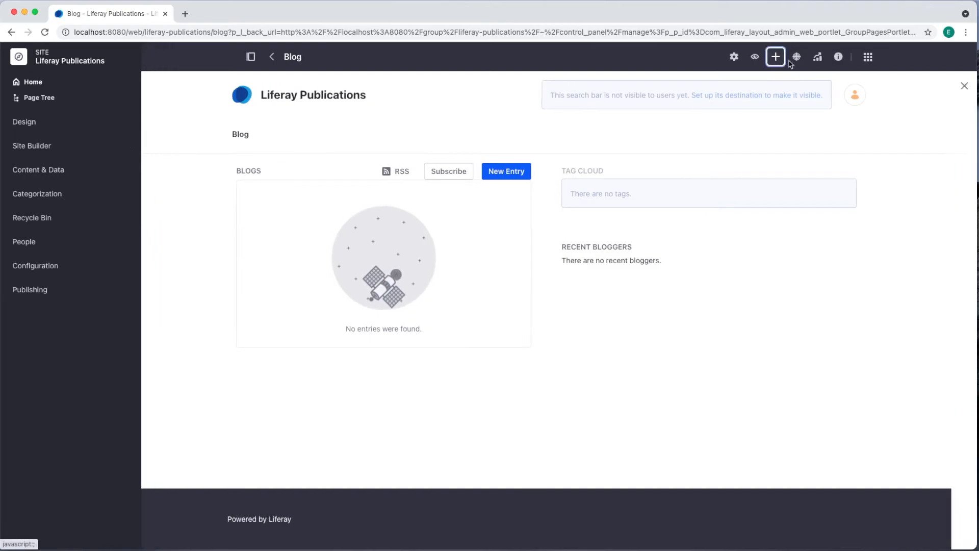
{"action": "left_click", "coordinate": [776, 57]}
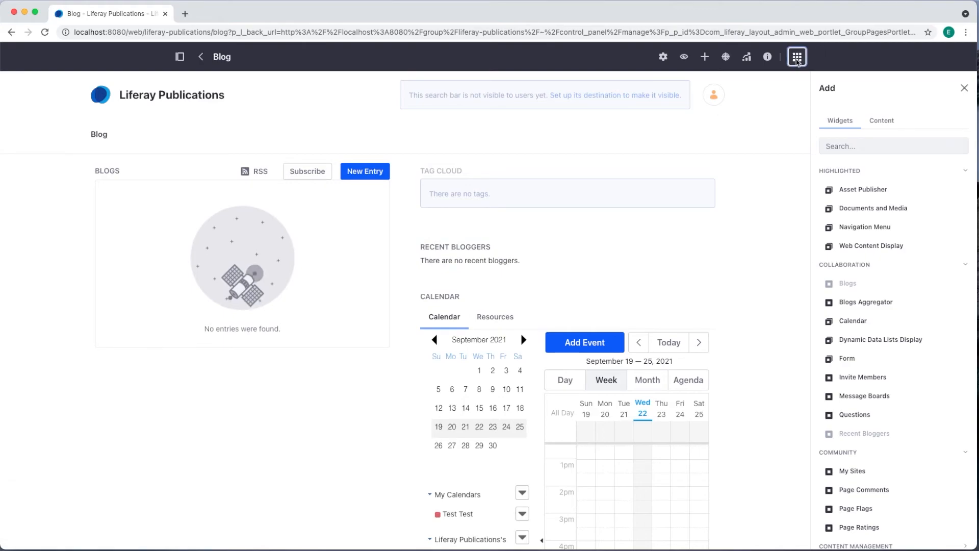
{"action": "left_click", "coordinate": [796, 56]}
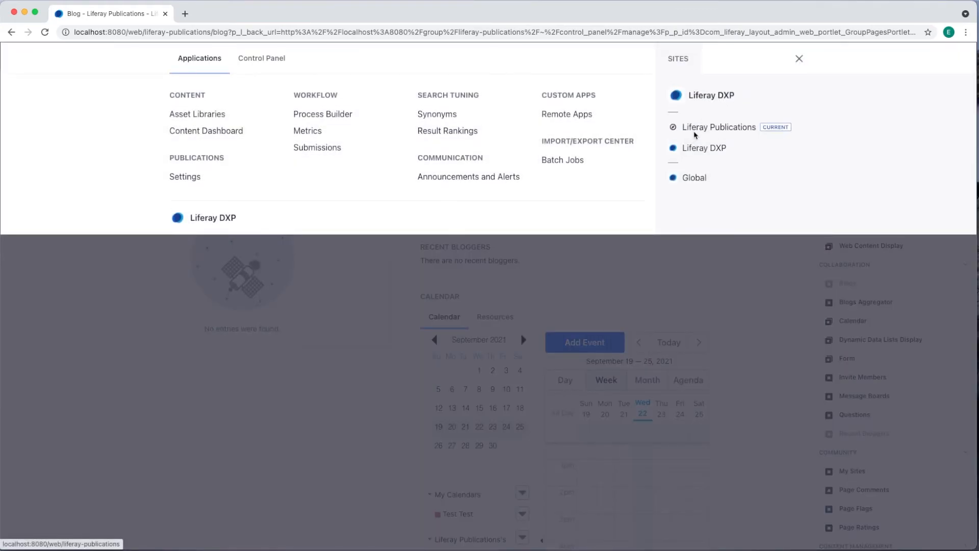
{"action": "mouse_move", "coordinate": [728, 137]}
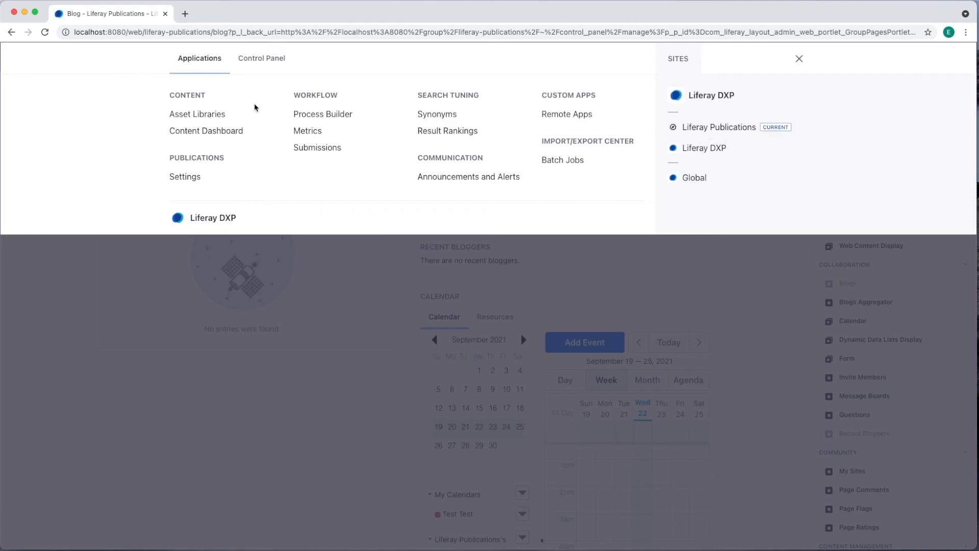
{"action": "left_click", "coordinate": [262, 58]}
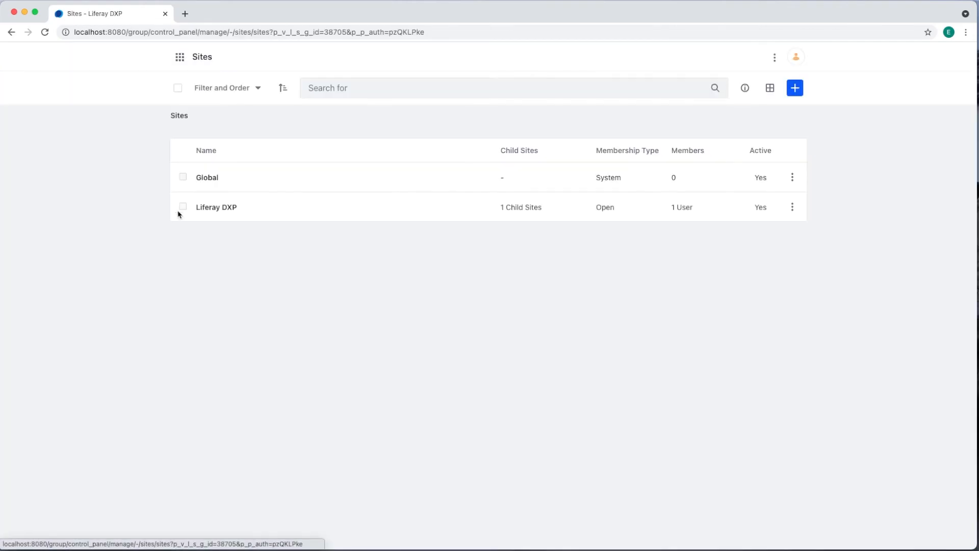
{"action": "mouse_move", "coordinate": [546, 211]}
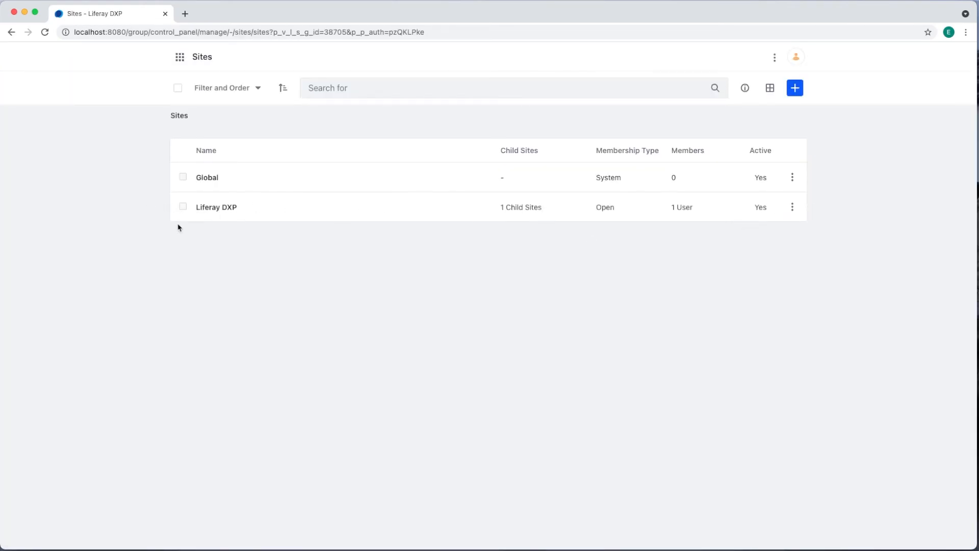
{"action": "mouse_move", "coordinate": [793, 207]}
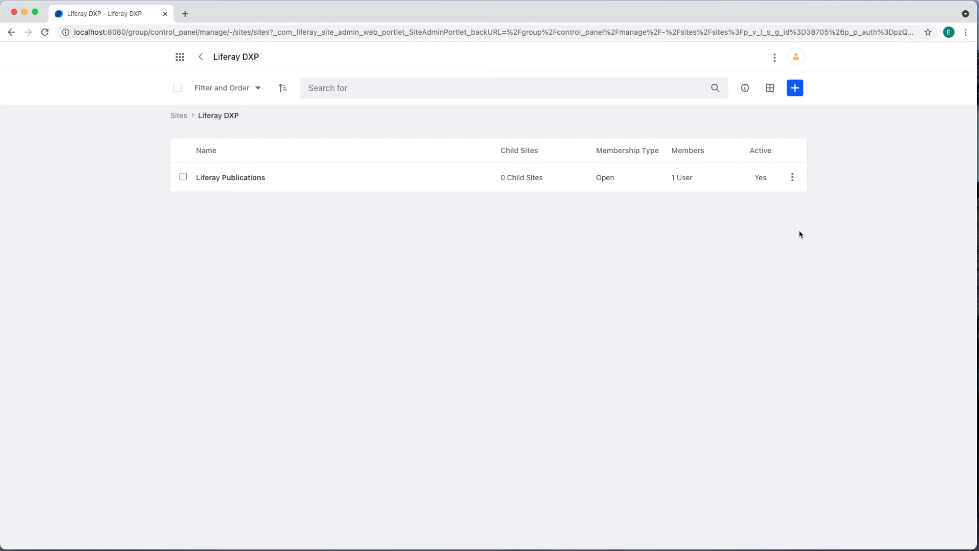
{"action": "mouse_move", "coordinate": [572, 282]}
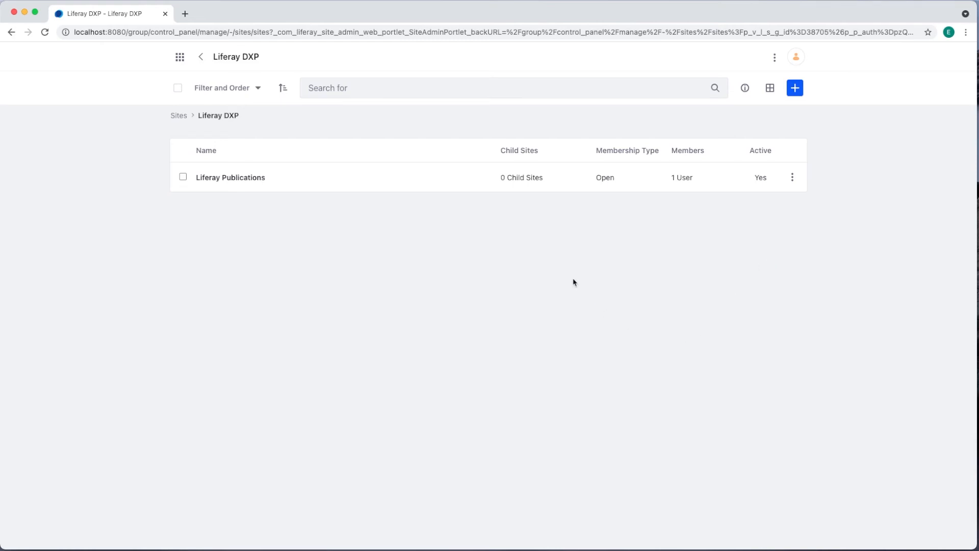
Open the actions menu for Liferay Publications in Liferay DXP's child sites list
{"action": "left_click", "coordinate": [792, 177]}
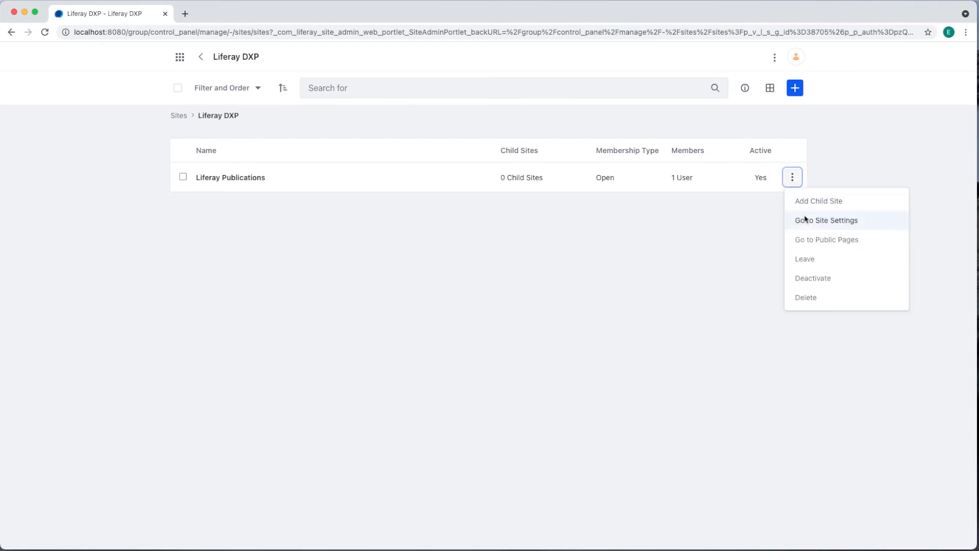